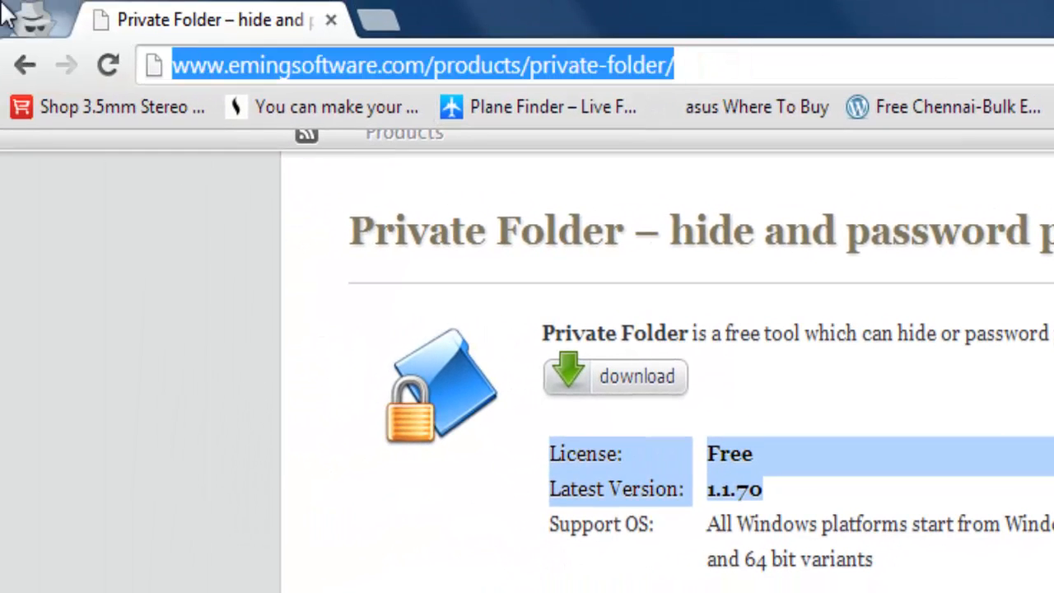
Step: Unlock Private Folder with the master password, reaching the empty Private Folders list
{"action": "left_click", "coordinate": [683, 66]}
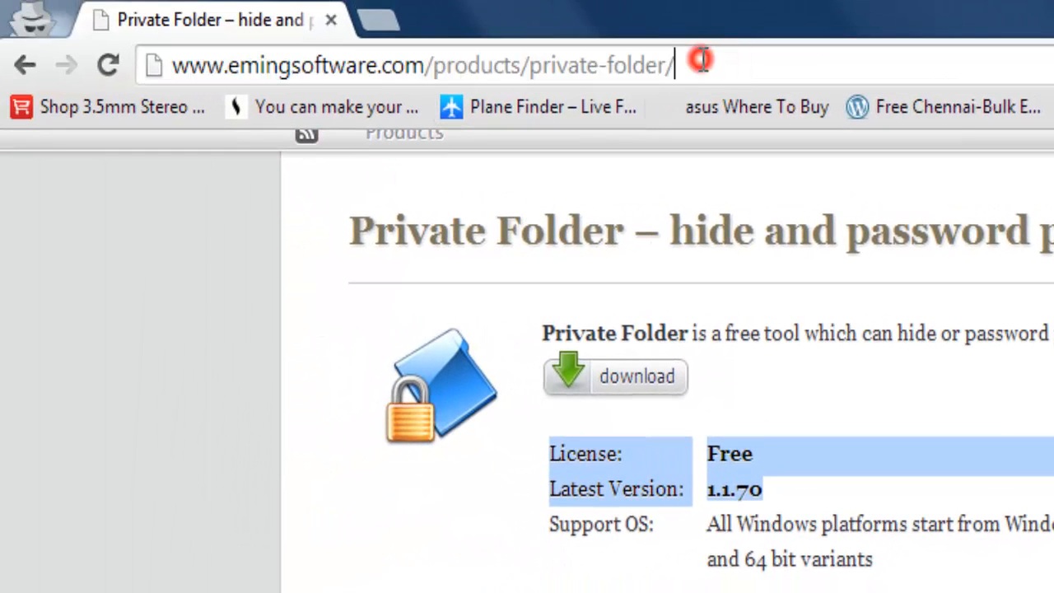
{"action": "left_click", "coordinate": [789, 394]}
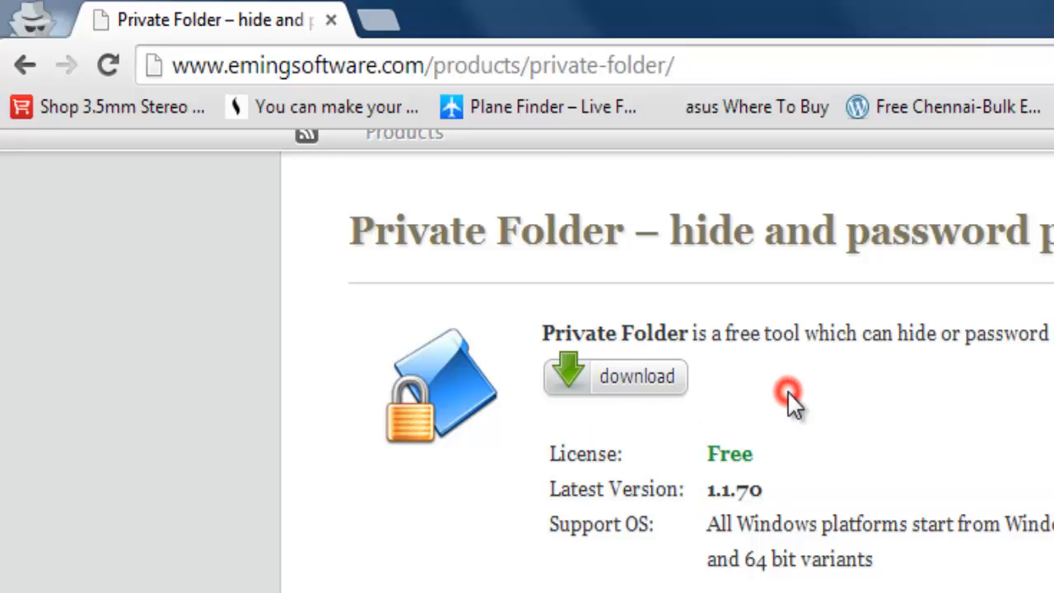
{"action": "mouse_move", "coordinate": [667, 403]}
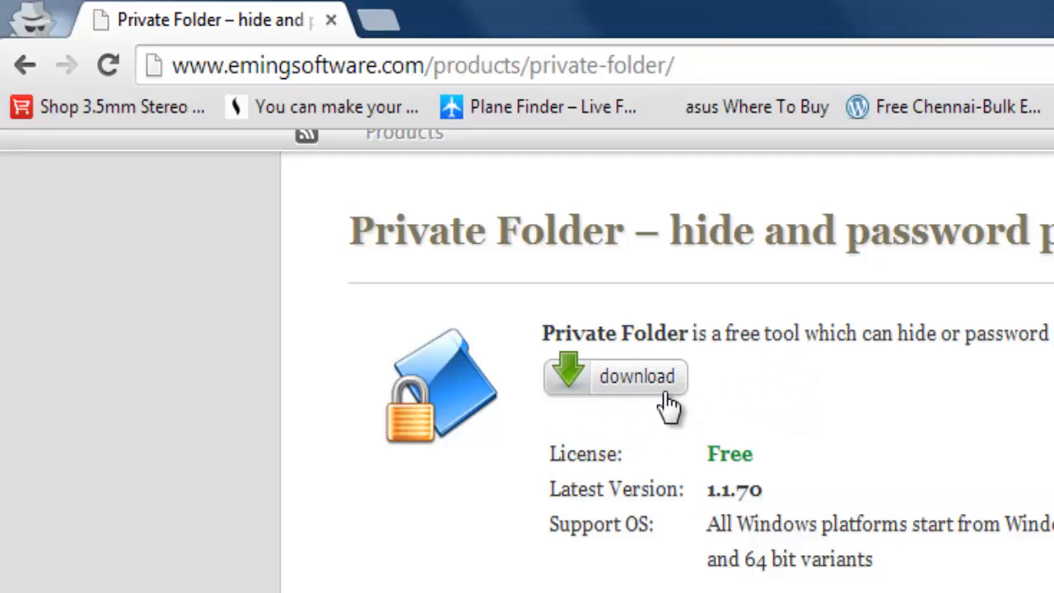
{"action": "mouse_move", "coordinate": [711, 432]}
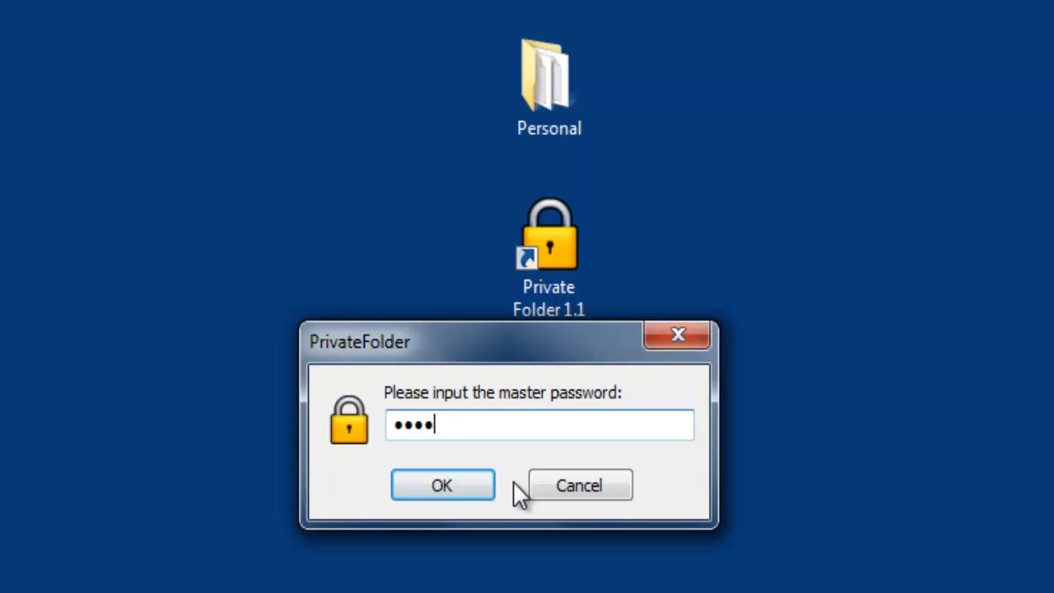
{"action": "left_click", "coordinate": [442, 484]}
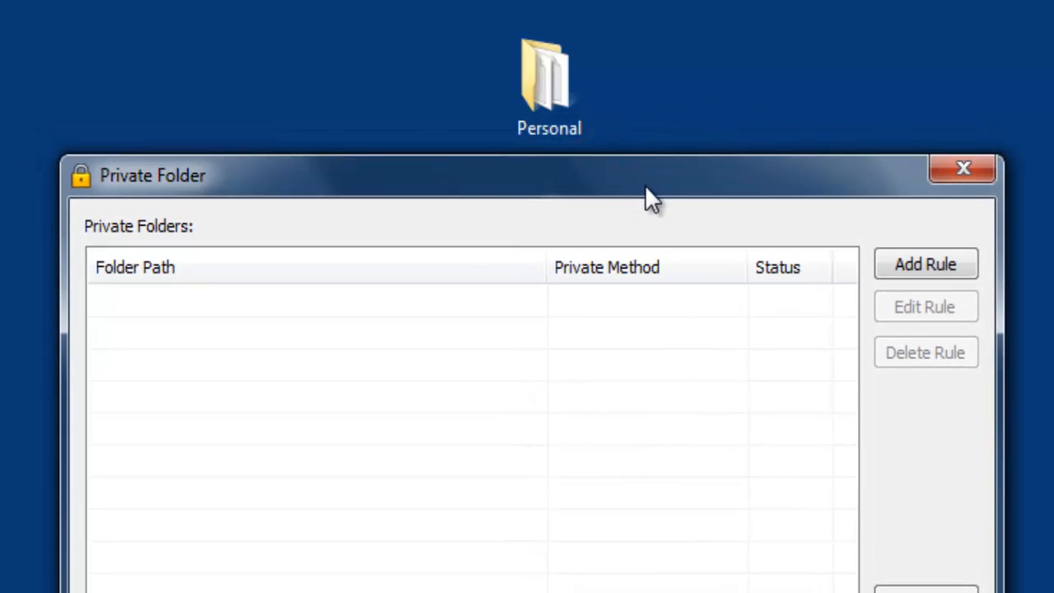
Step: Add a Lock Folder rule targeting Desktop > Personal and save it
{"action": "left_click", "coordinate": [925, 264]}
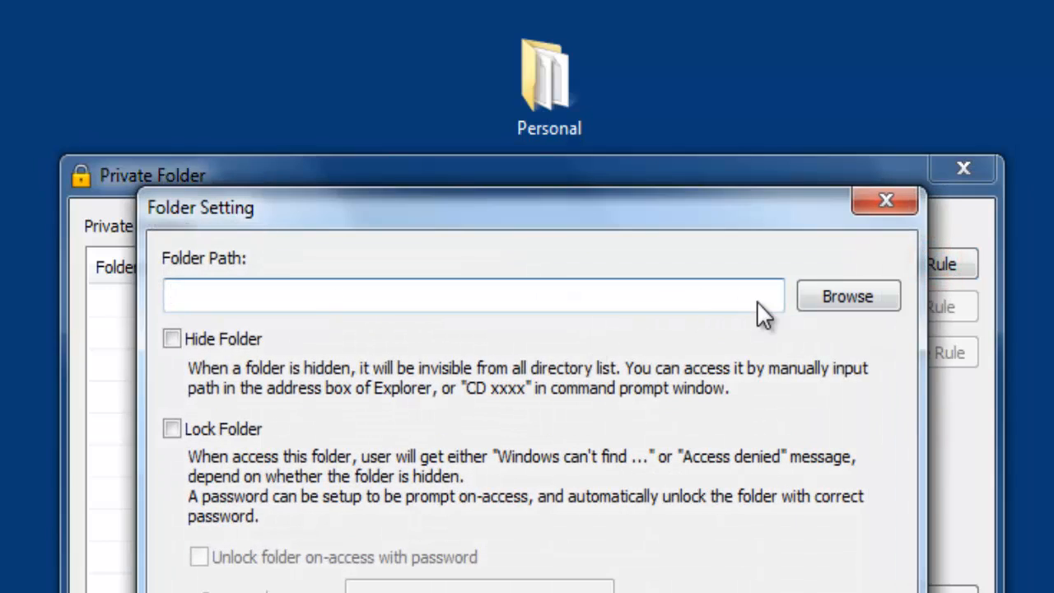
{"action": "left_click", "coordinate": [847, 296]}
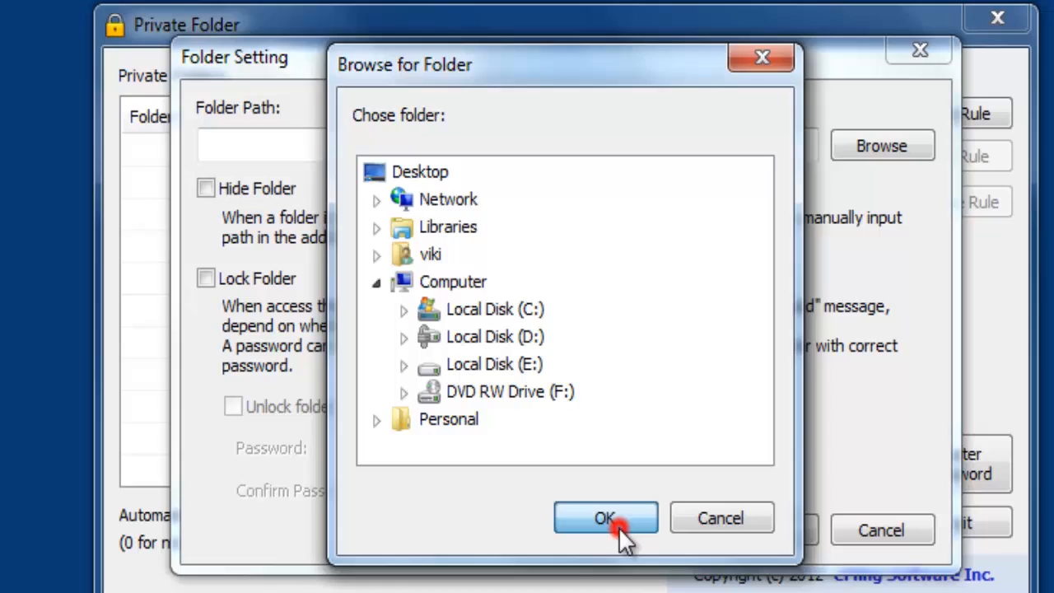
{"action": "left_click", "coordinate": [606, 517]}
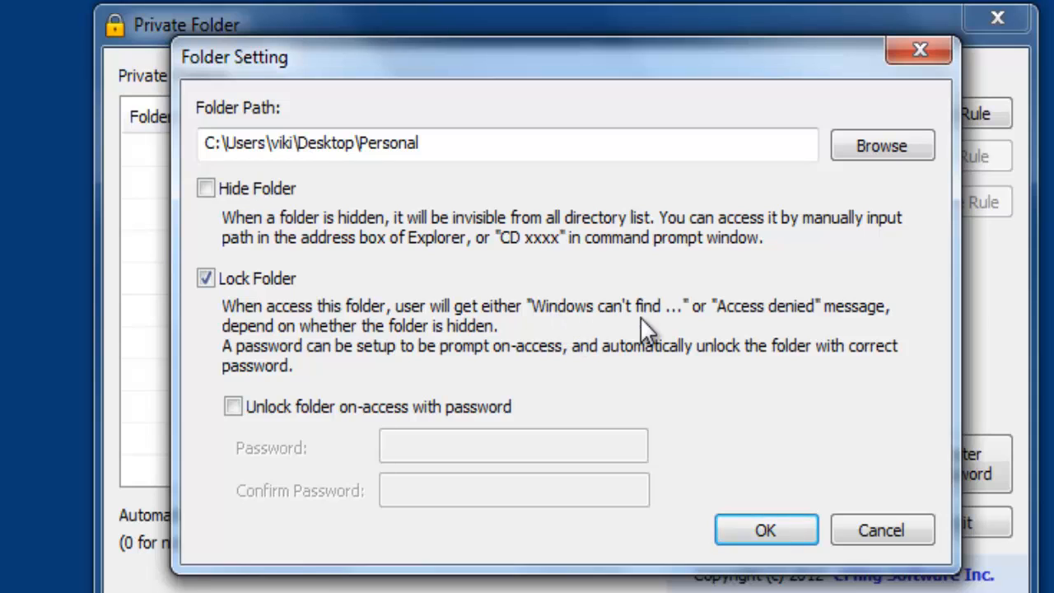
{"action": "left_click", "coordinate": [764, 530]}
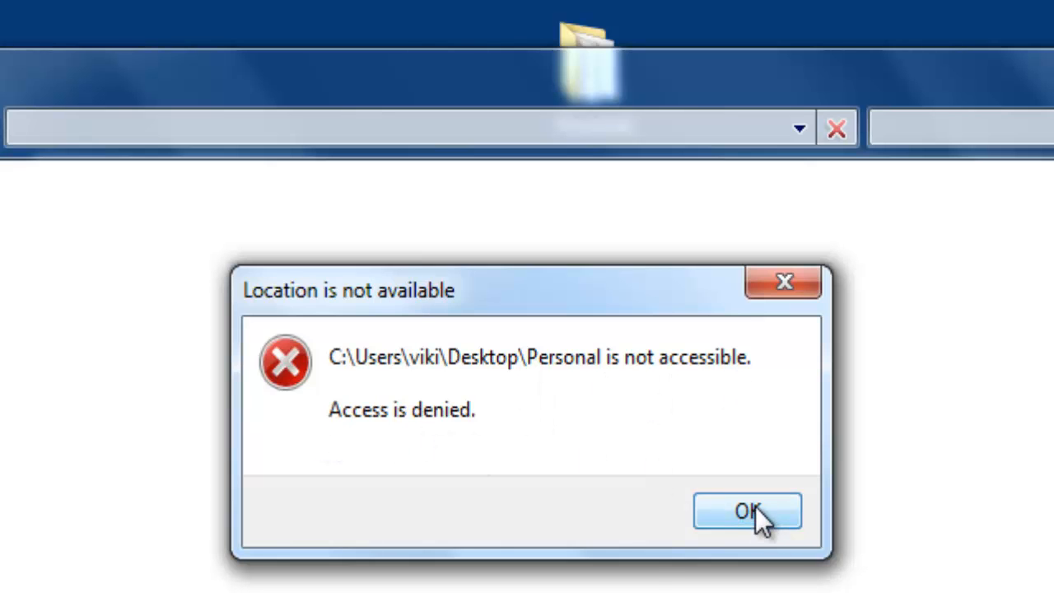
Step: Dismiss the access-denied message, delete the Personal Lock rule and start a new rule
{"action": "left_click", "coordinate": [745, 511]}
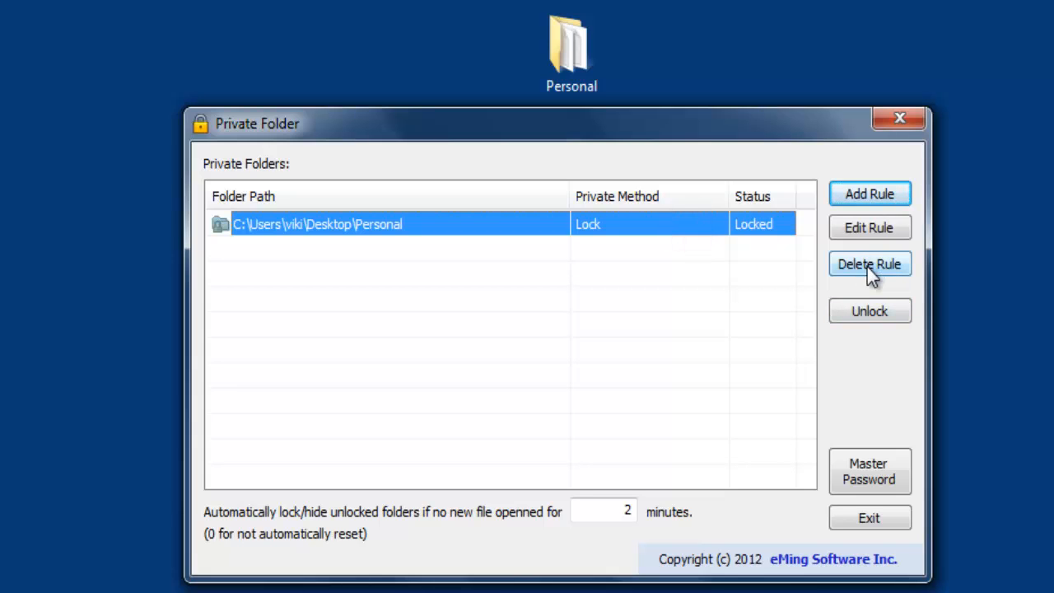
{"action": "left_click", "coordinate": [870, 263]}
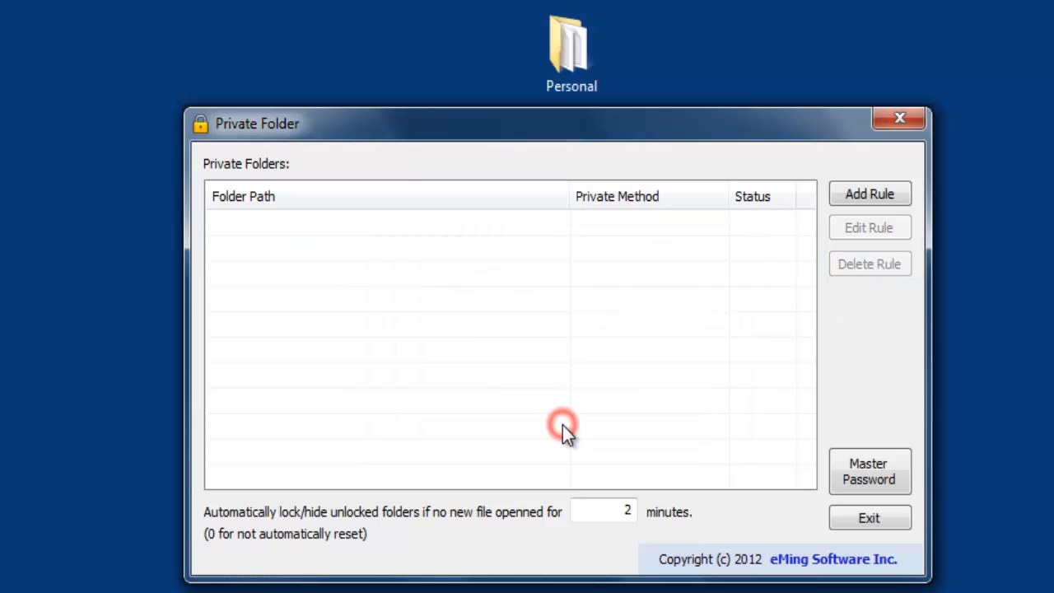
{"action": "left_click", "coordinate": [869, 194]}
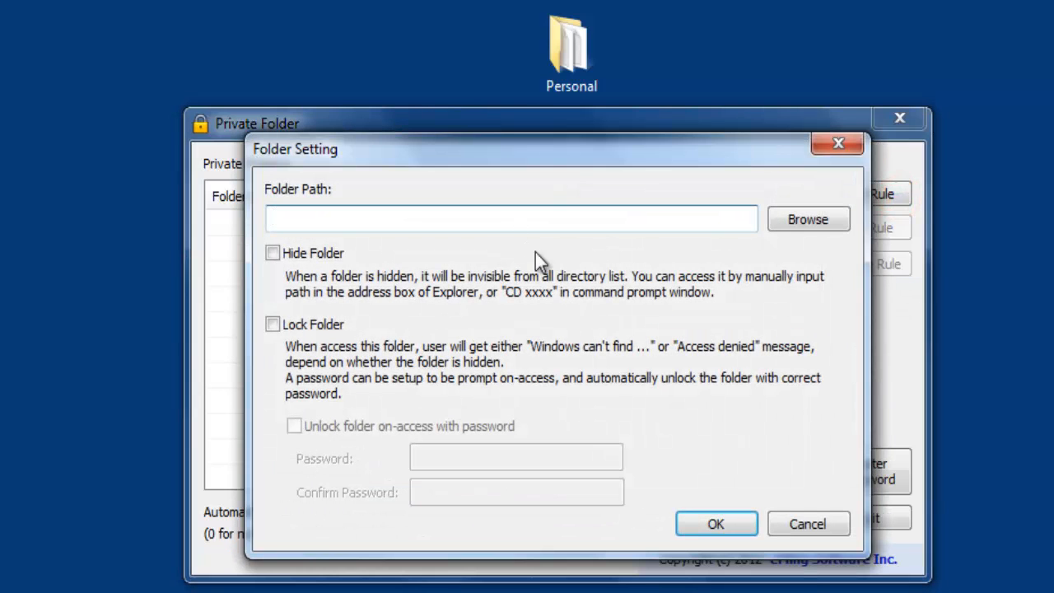
Step: Protect Personal with a Lock with Password rule, then exit Private Folder
{"action": "left_click", "coordinate": [807, 219]}
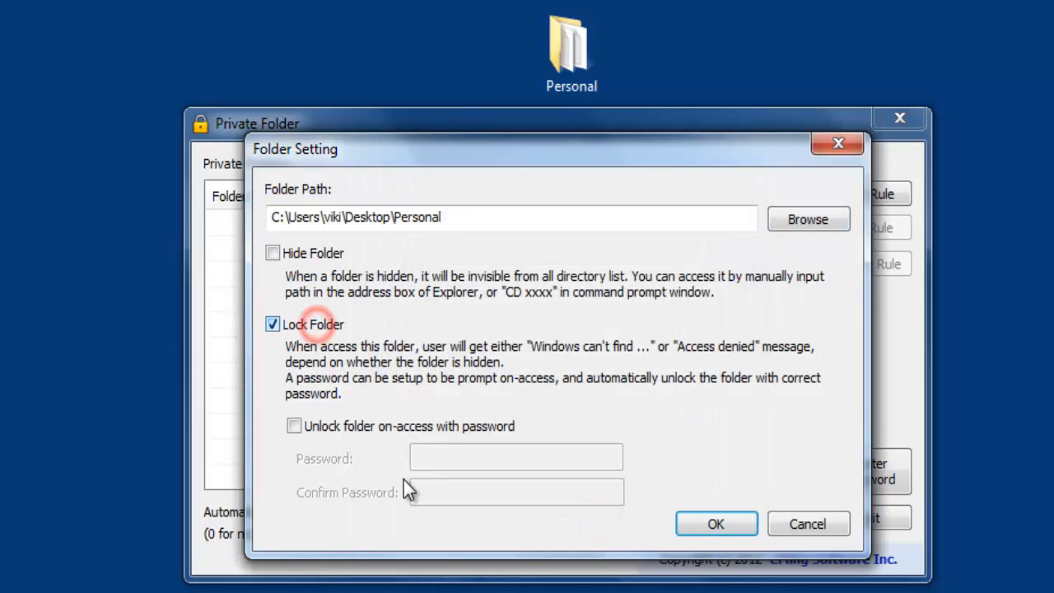
{"action": "left_click", "coordinate": [294, 424]}
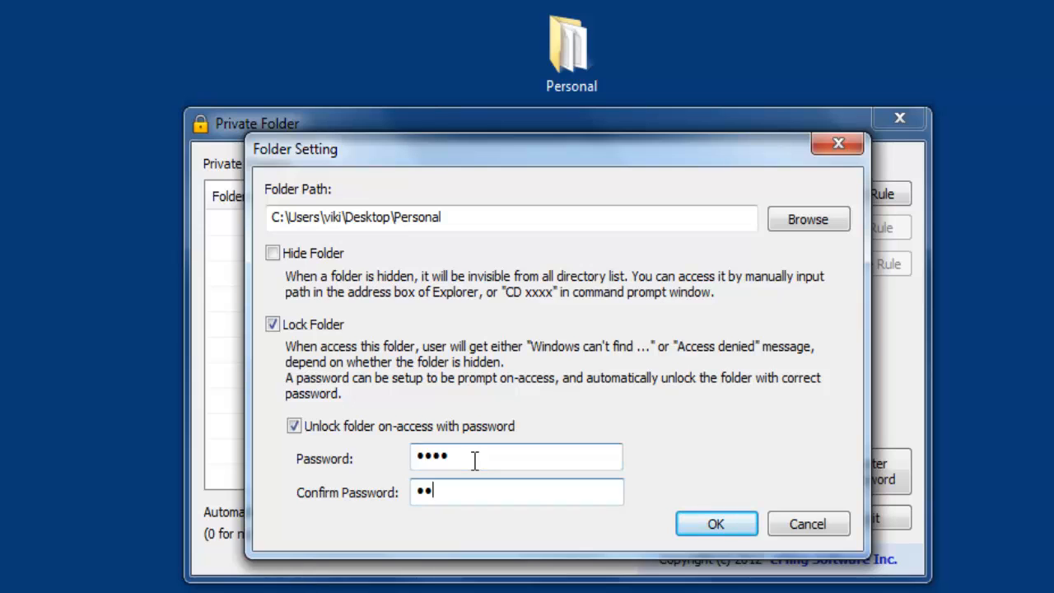
{"action": "left_click", "coordinate": [715, 524]}
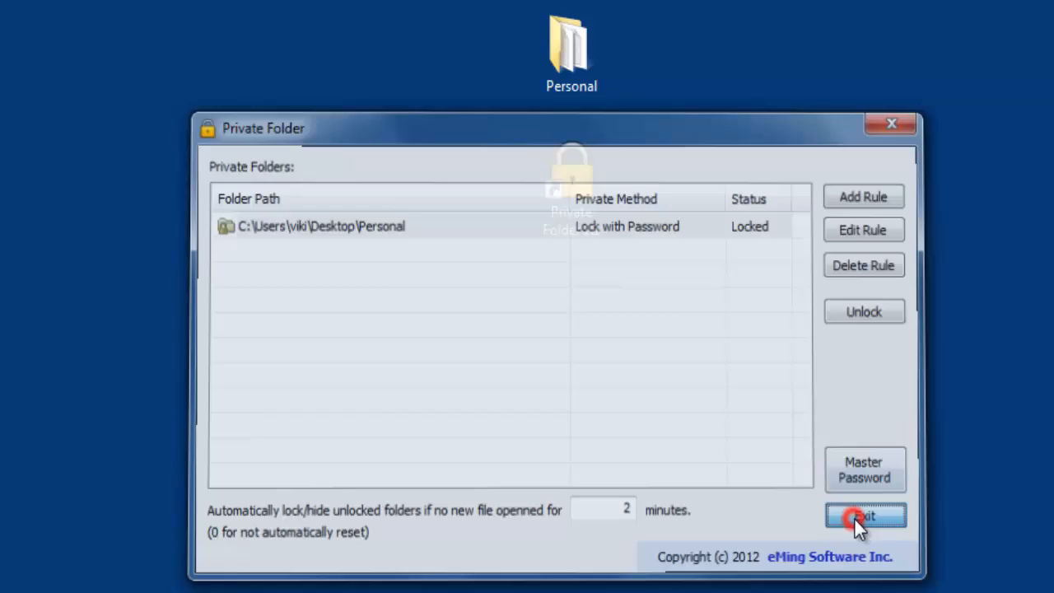
{"action": "left_click", "coordinate": [865, 517]}
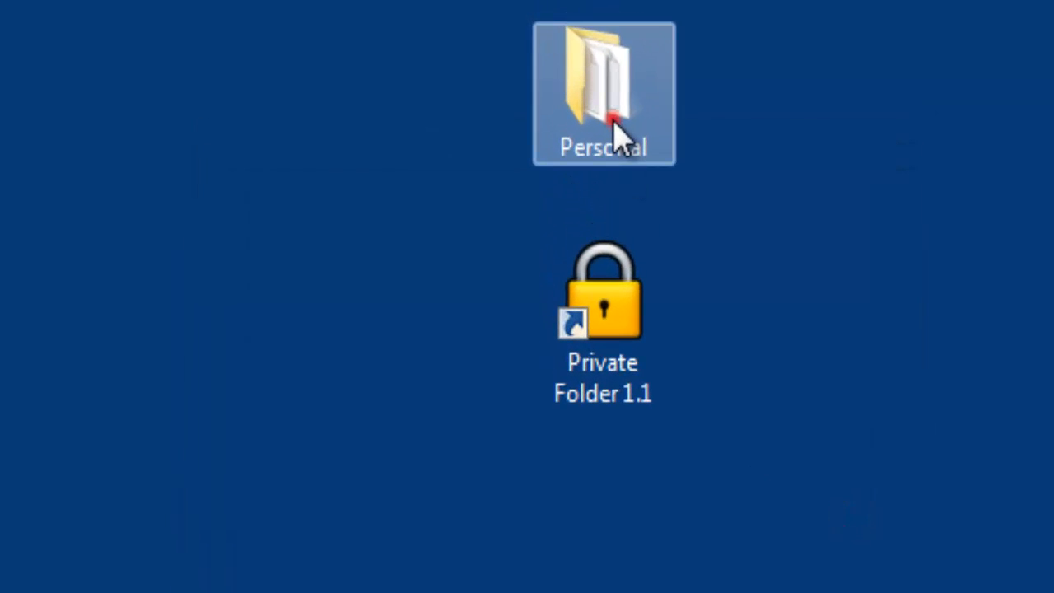
Step: Open the desktop Personal folder via password and browse its contents like progbloc
{"action": "double_click", "coordinate": [602, 91]}
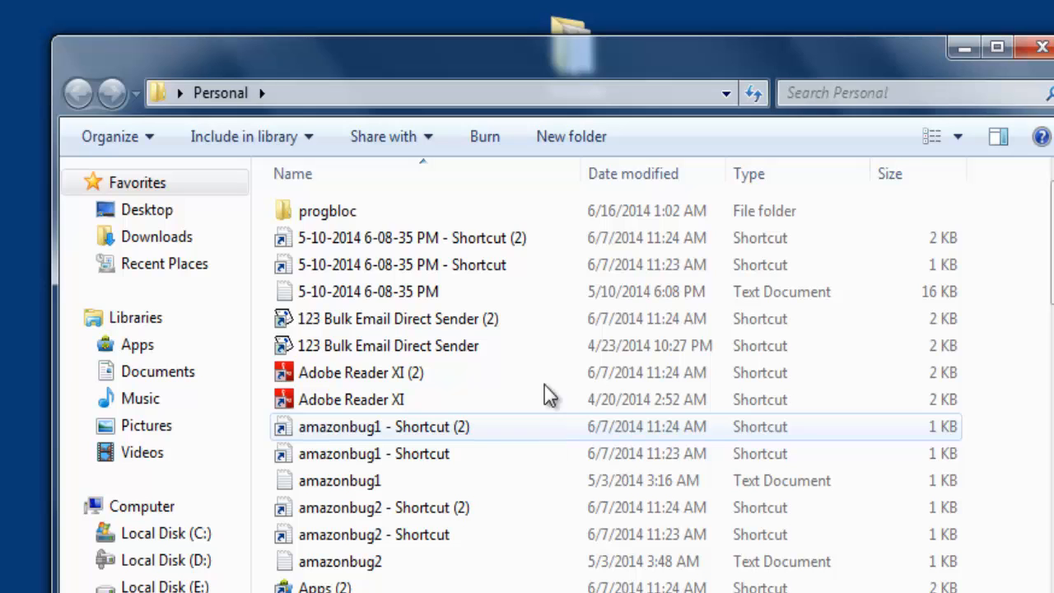
{"action": "scroll", "scroll_direction": "down", "scroll_amount": 3}
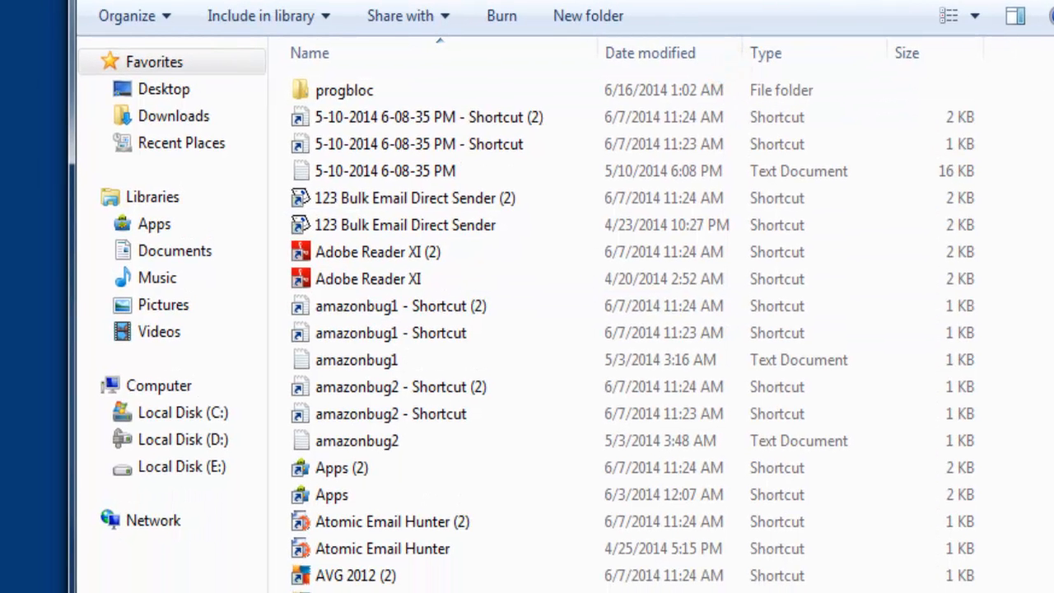